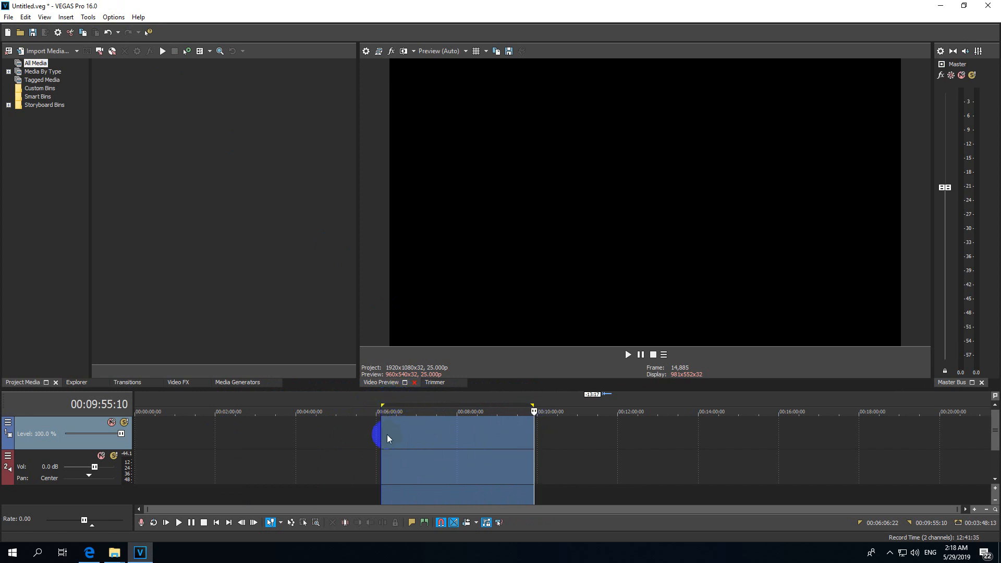
mouse_move(581, 450)
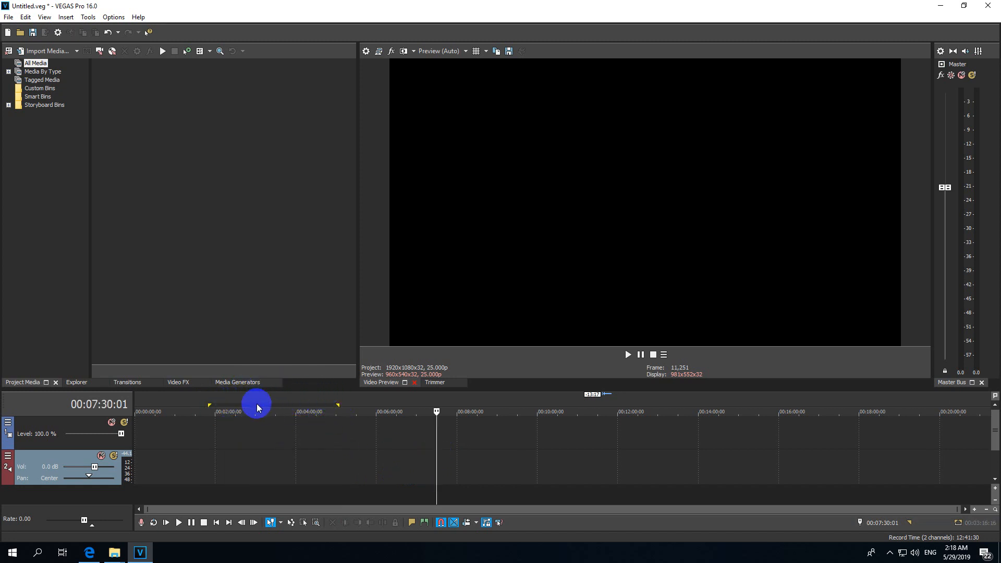
Step: Bring up the Options menu to reach the program-wide settings
click(112, 17)
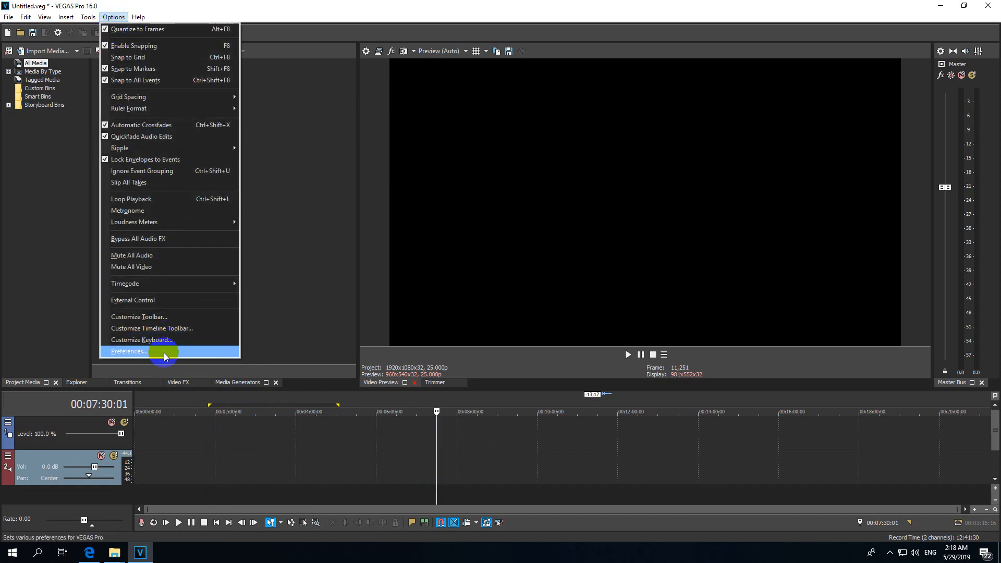
Step: In Preferences > Editing, enable 'Collapse loop region when no time selection is present' and apply
click(129, 352)
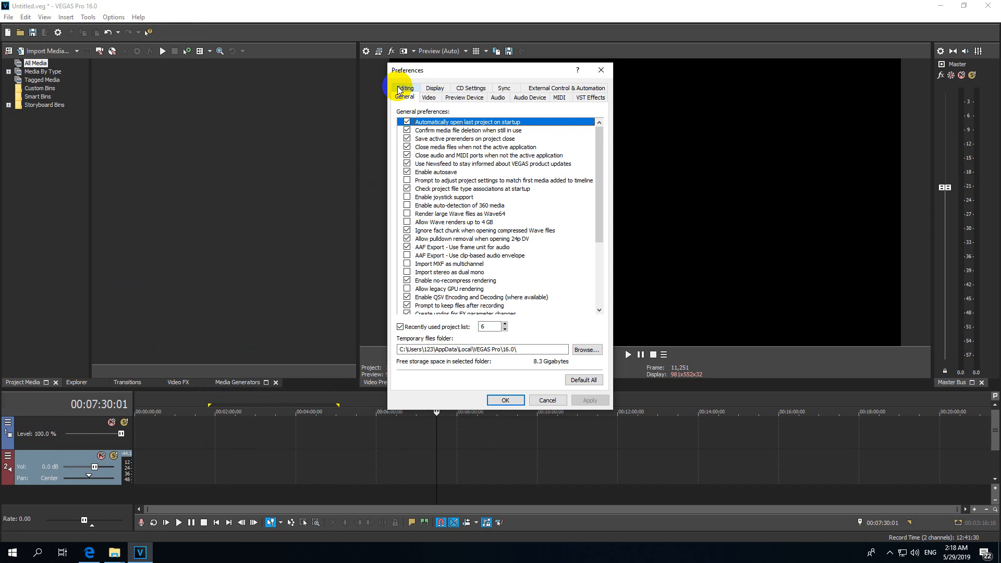
click(405, 88)
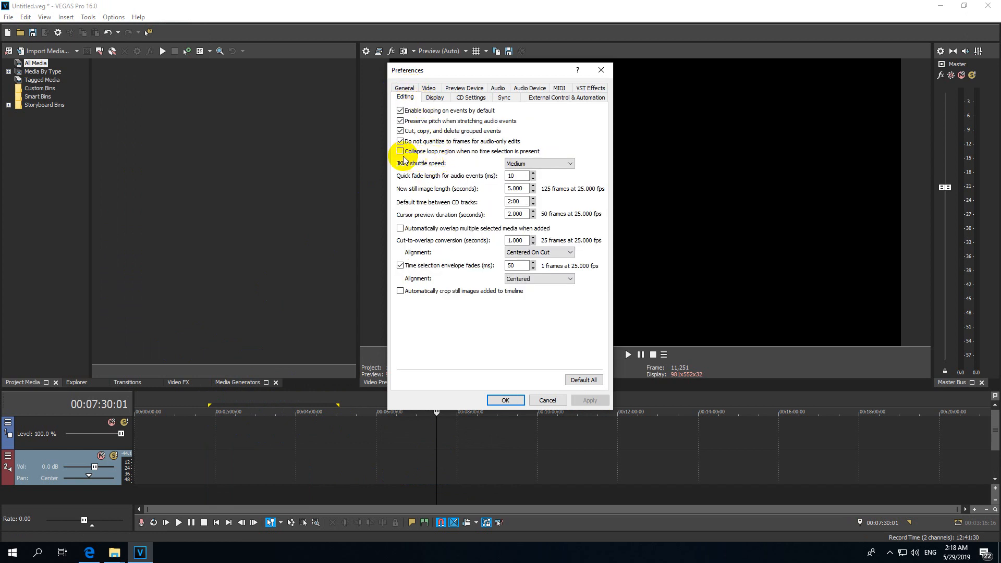
mouse_move(471, 157)
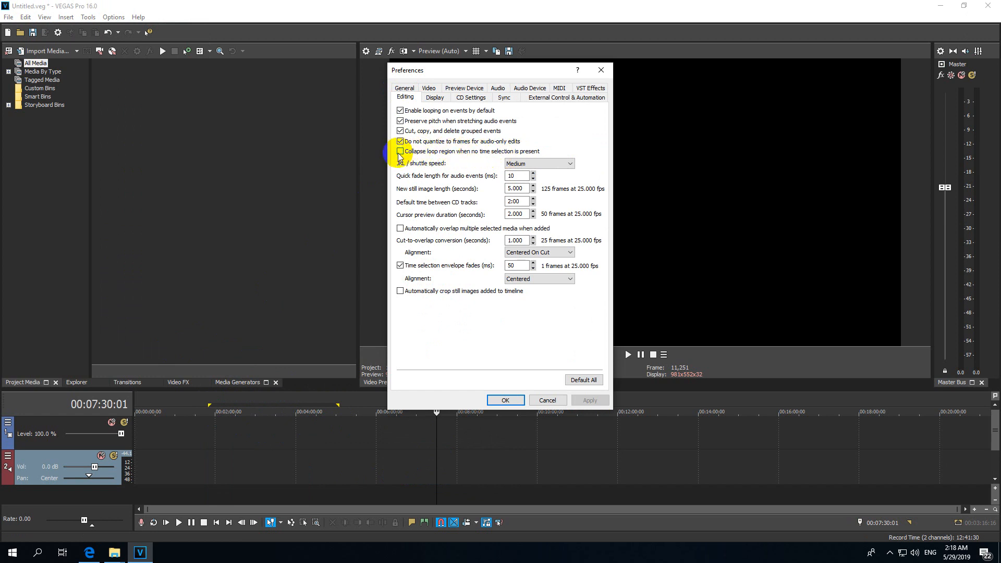
click(400, 151)
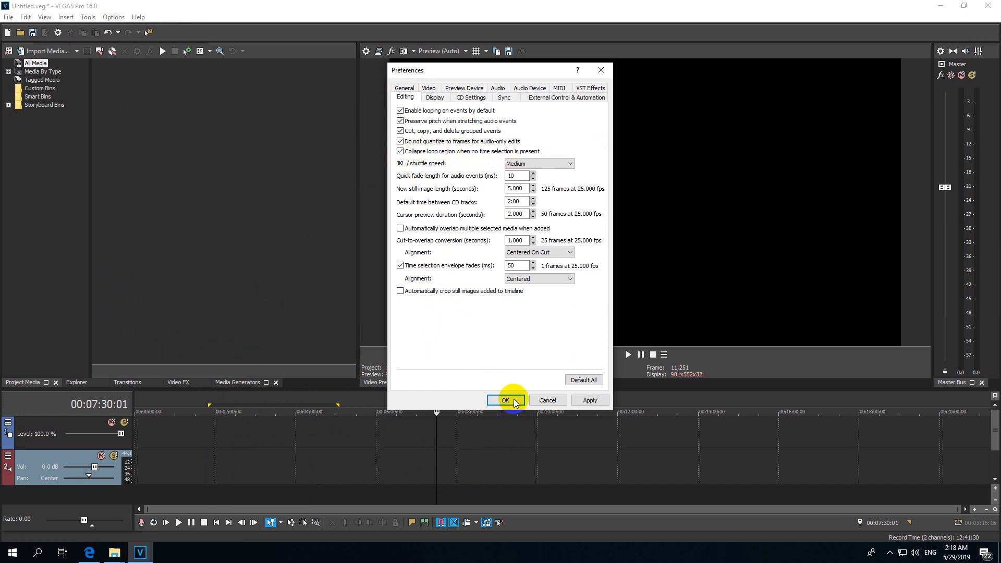
click(507, 401)
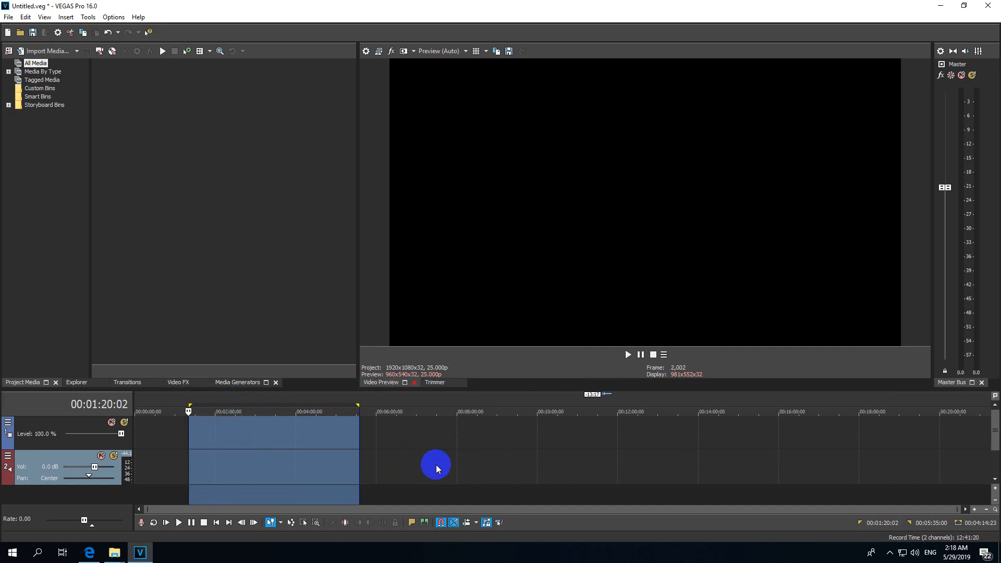
mouse_move(212, 407)
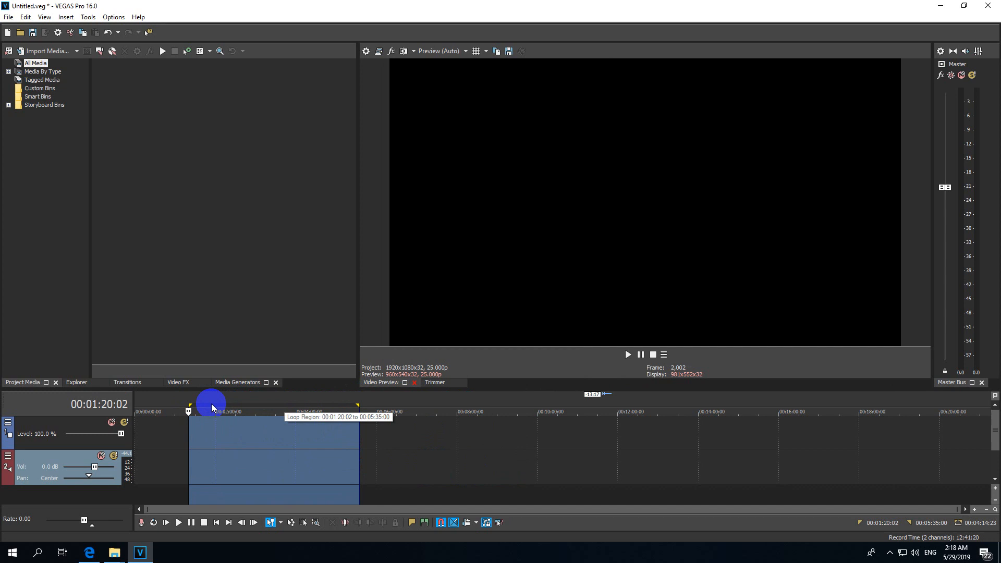
mouse_move(445, 467)
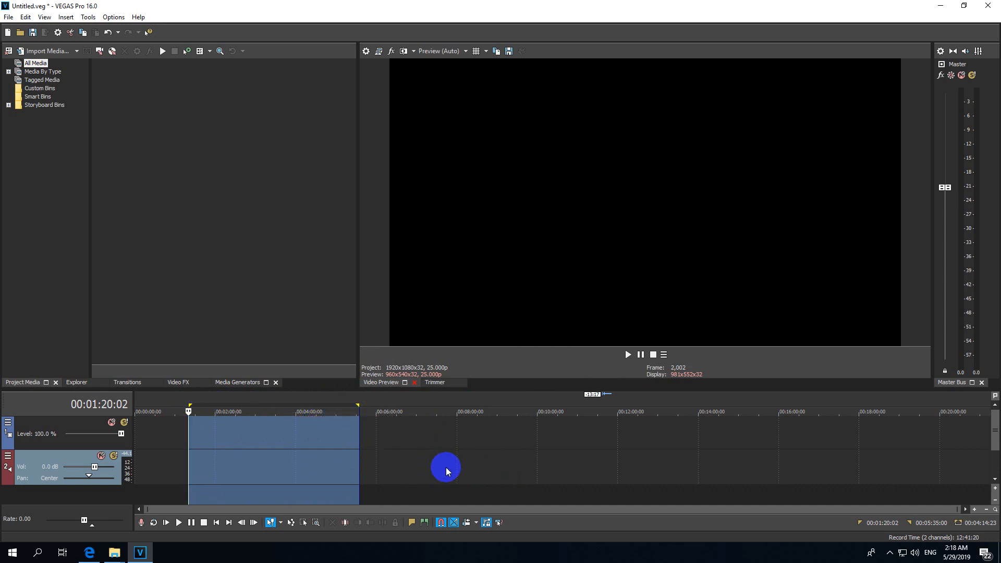
Step: Deselect on an empty timeline area so the loop region collapses from the ruler
click(446, 412)
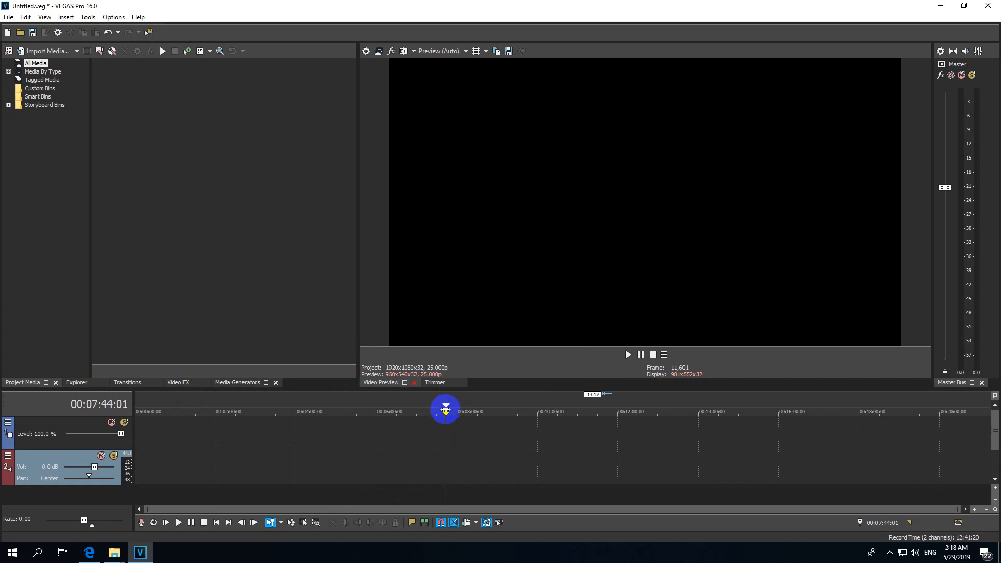
mouse_move(406, 406)
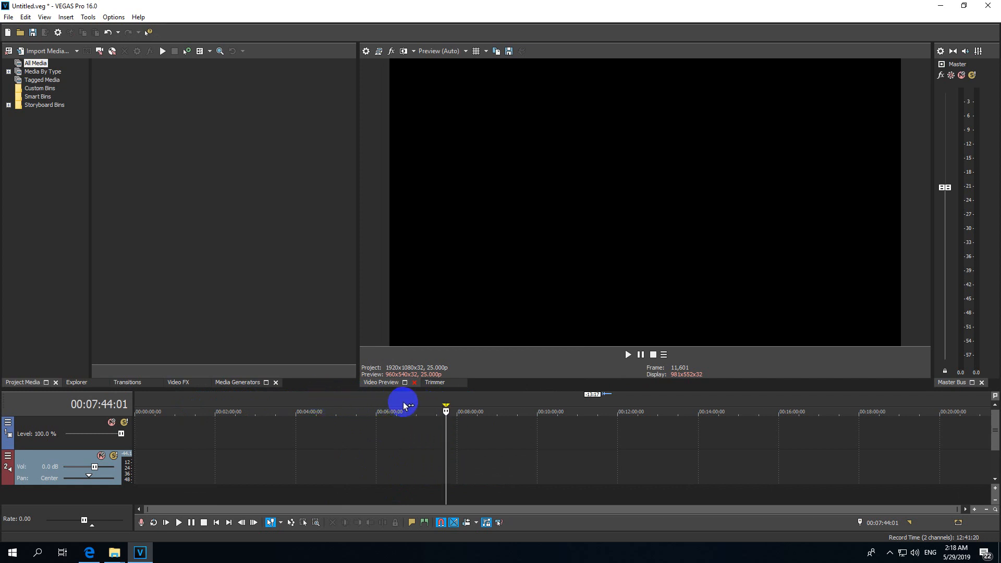
mouse_move(449, 465)
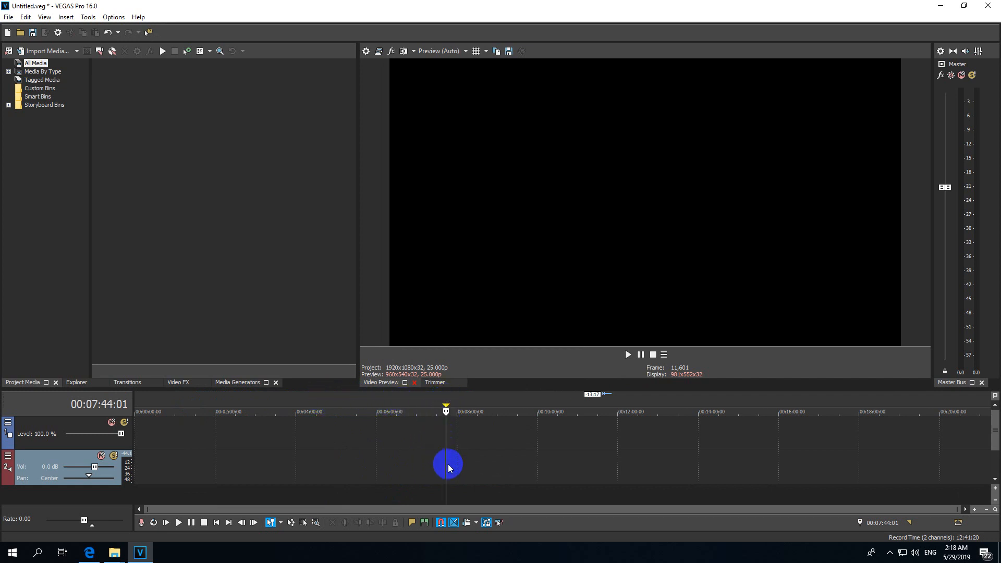